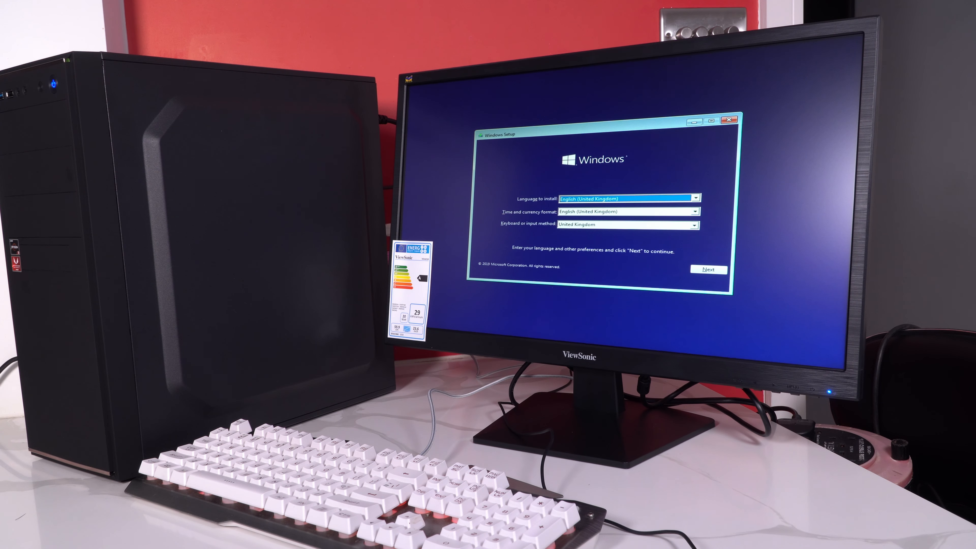
# Accept the language preferences and choose Custom: Install Windows only.
pyautogui.click(708, 269)
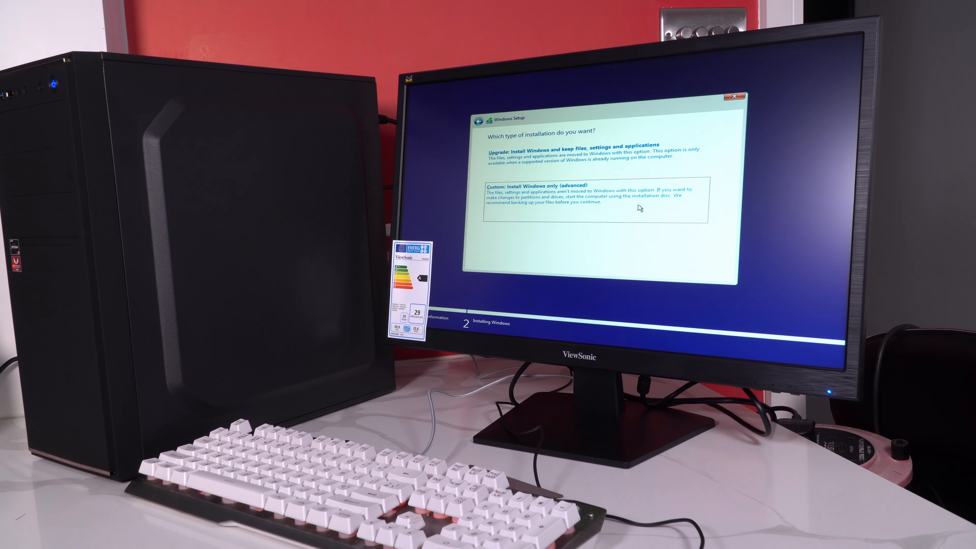
pyautogui.click(544, 186)
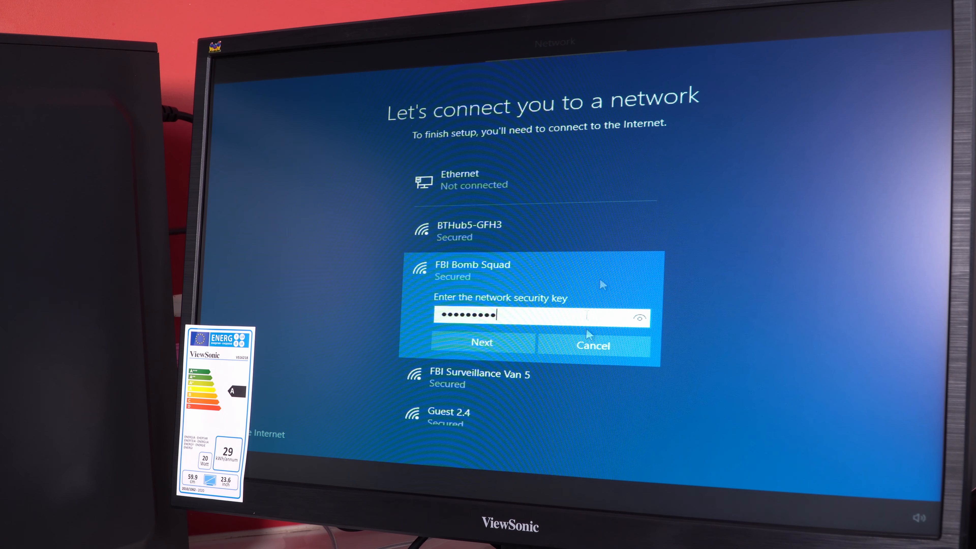
# Join the FBI Bomb Squad network with the entered security key and continue.
pyautogui.click(482, 343)
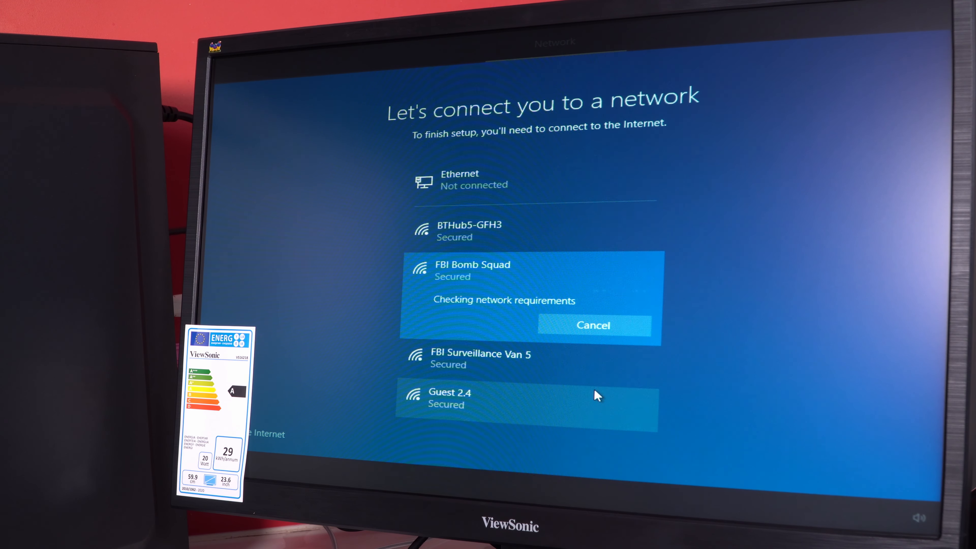
pyautogui.click(592, 325)
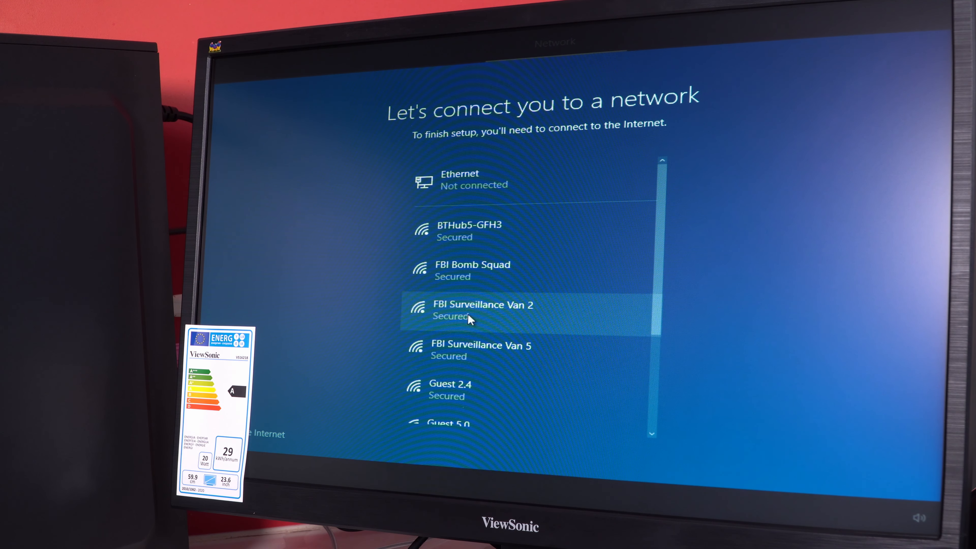
pyautogui.click(480, 310)
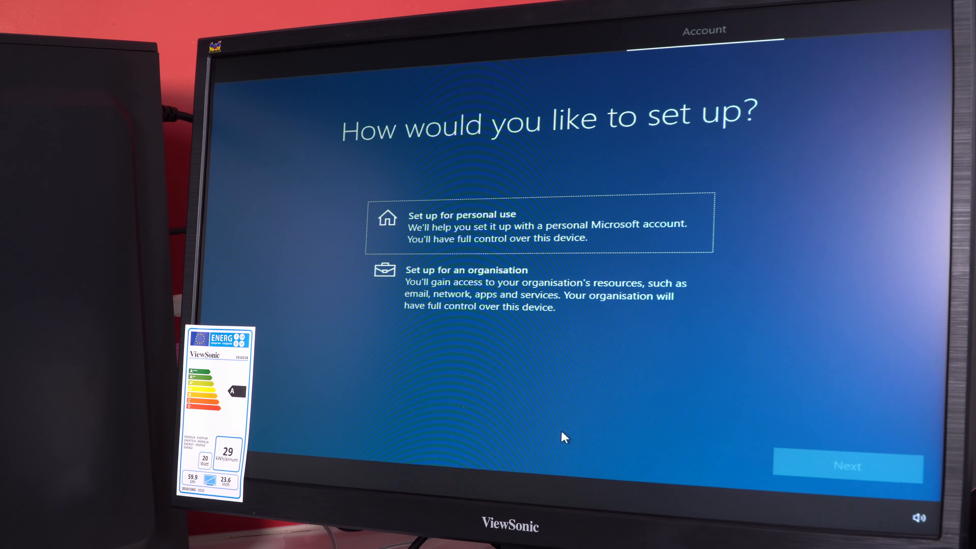
# Set the PC up for personal use and decline sharing inking and typing data.
pyautogui.click(847, 466)
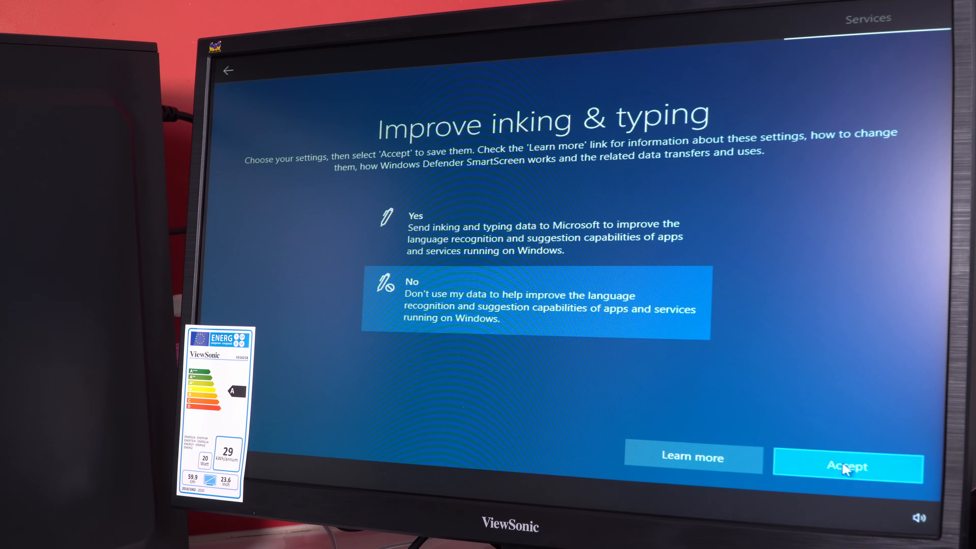
pyautogui.click(846, 466)
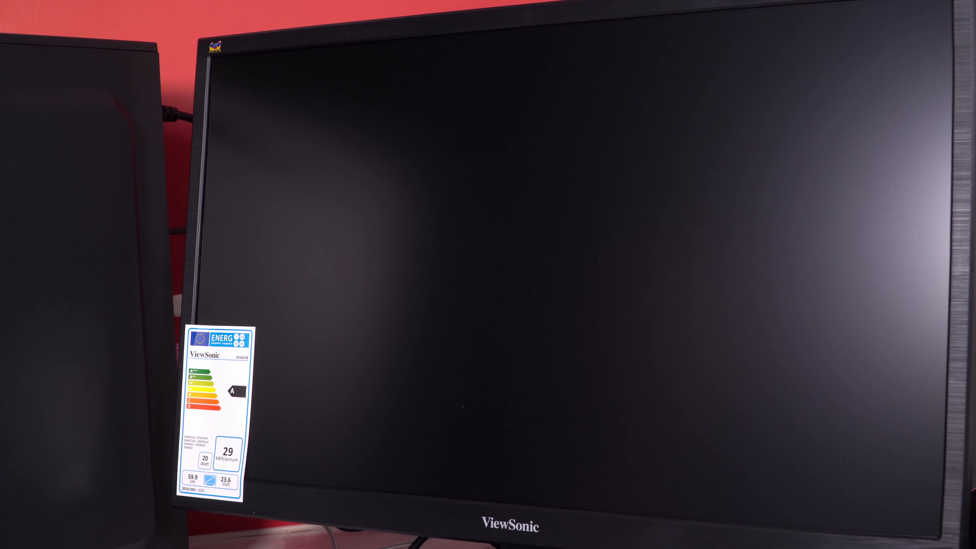